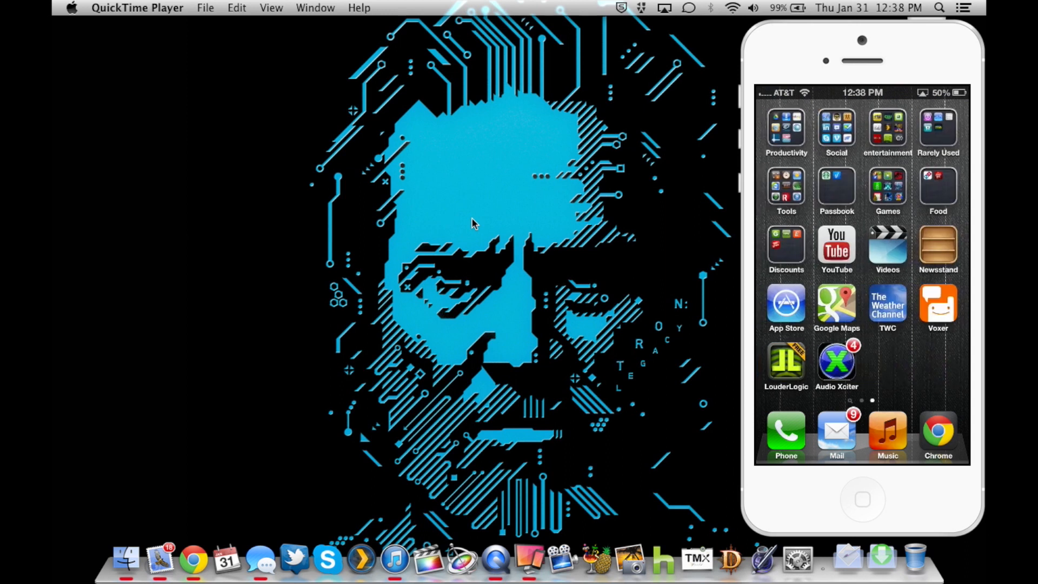
Step: Launch LouderLogic and dismiss the Mafia launch ad to reach the player with Alone with You_Original Mix
click(786, 362)
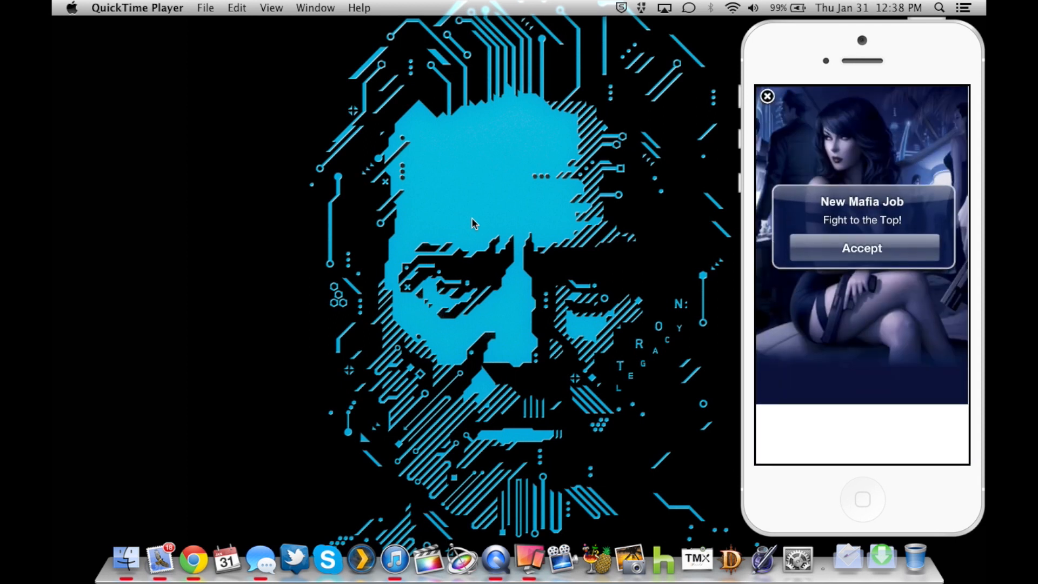
click(767, 96)
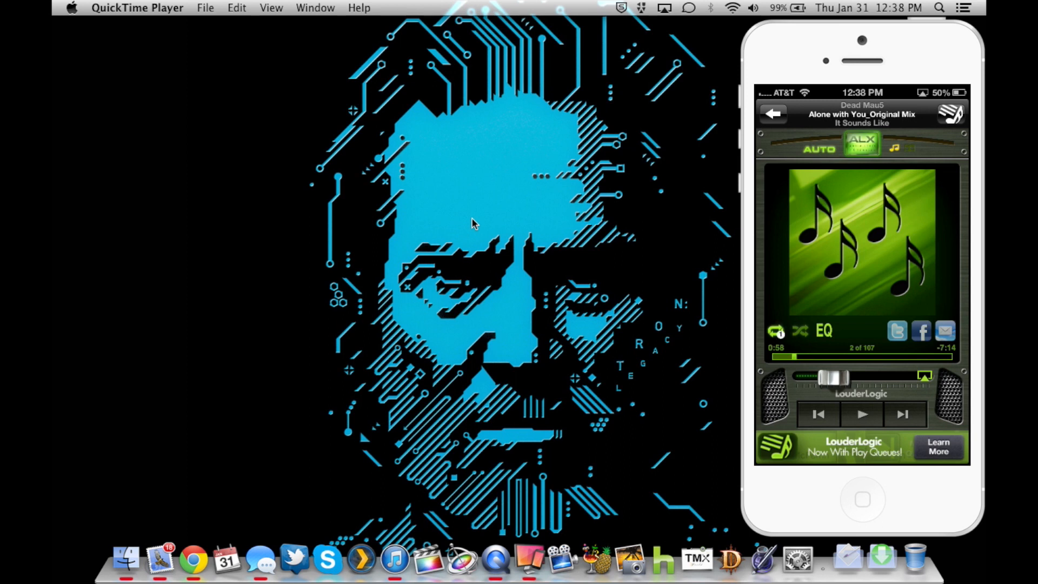
click(774, 331)
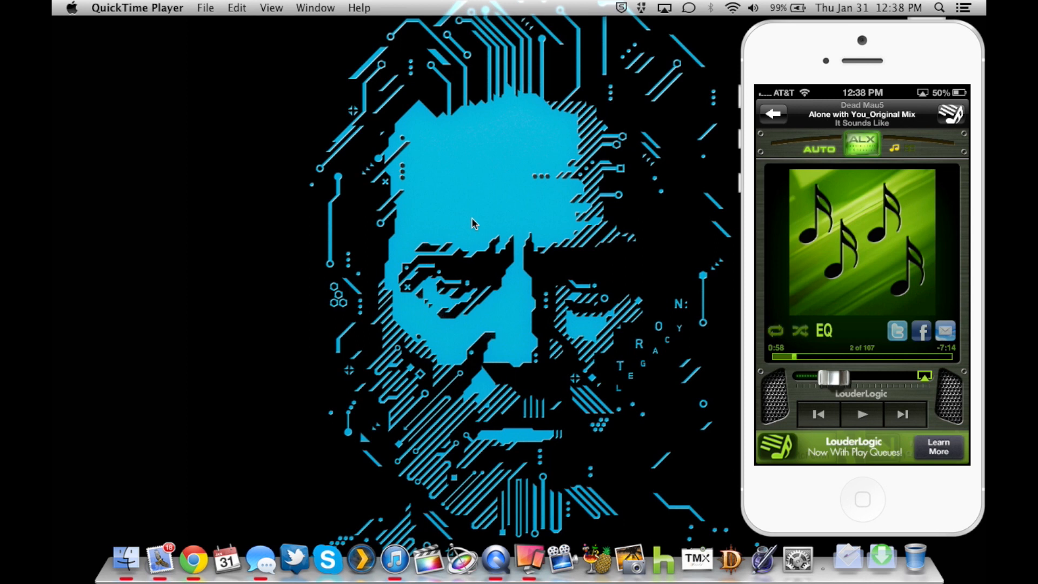
click(823, 330)
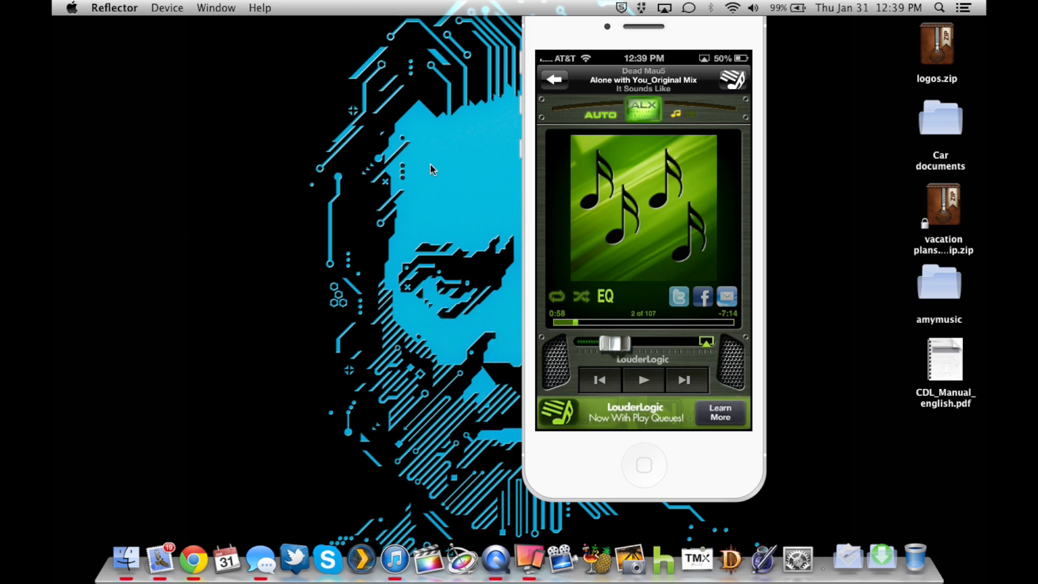
Step: Play the track briefly and pause it, then toggle the ALX enhancement off and back on
click(642, 380)
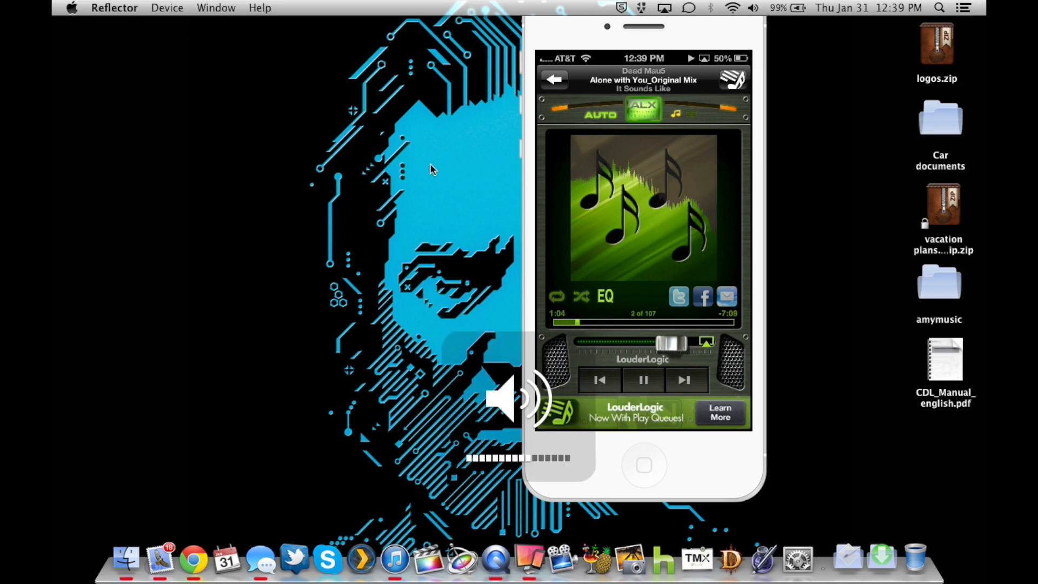
click(641, 380)
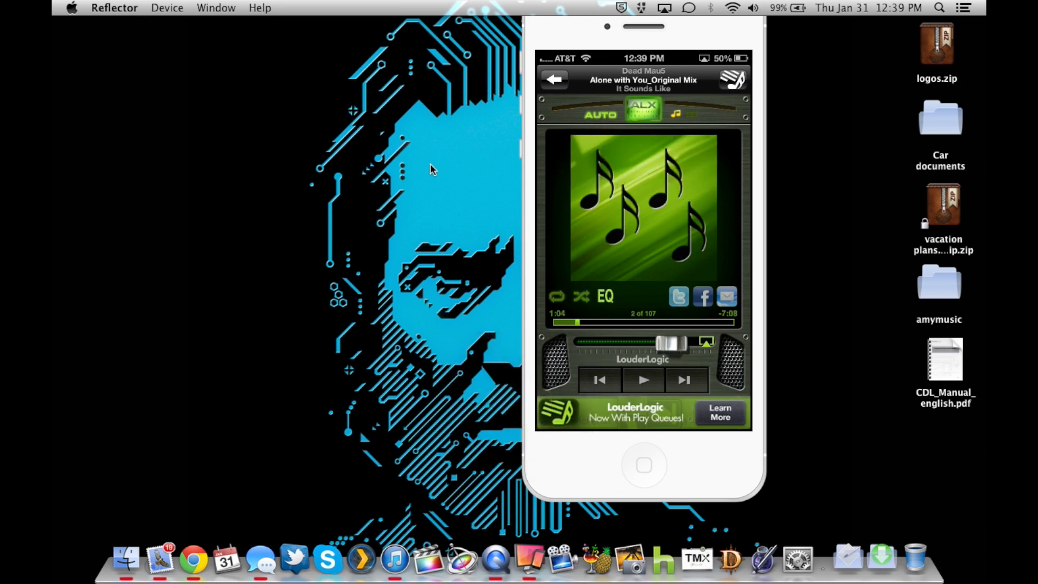
mouse_move(440, 23)
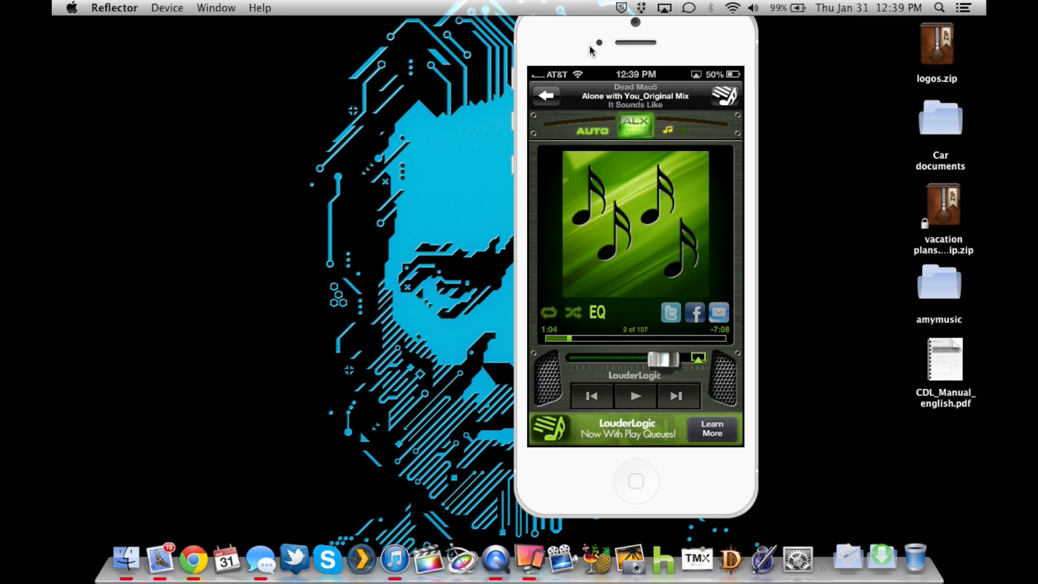
click(590, 131)
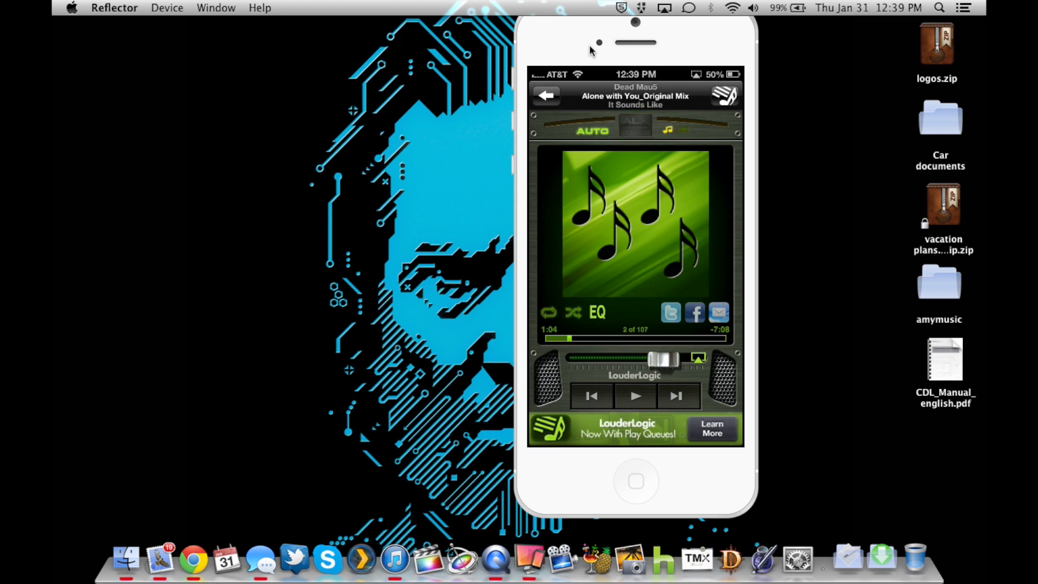
click(635, 125)
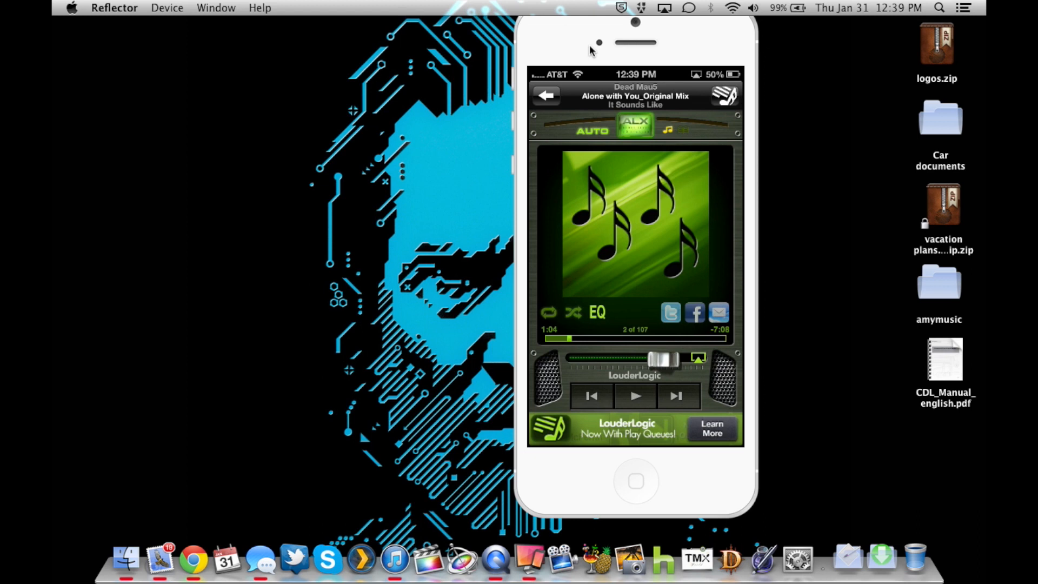
mouse_move(766, 306)
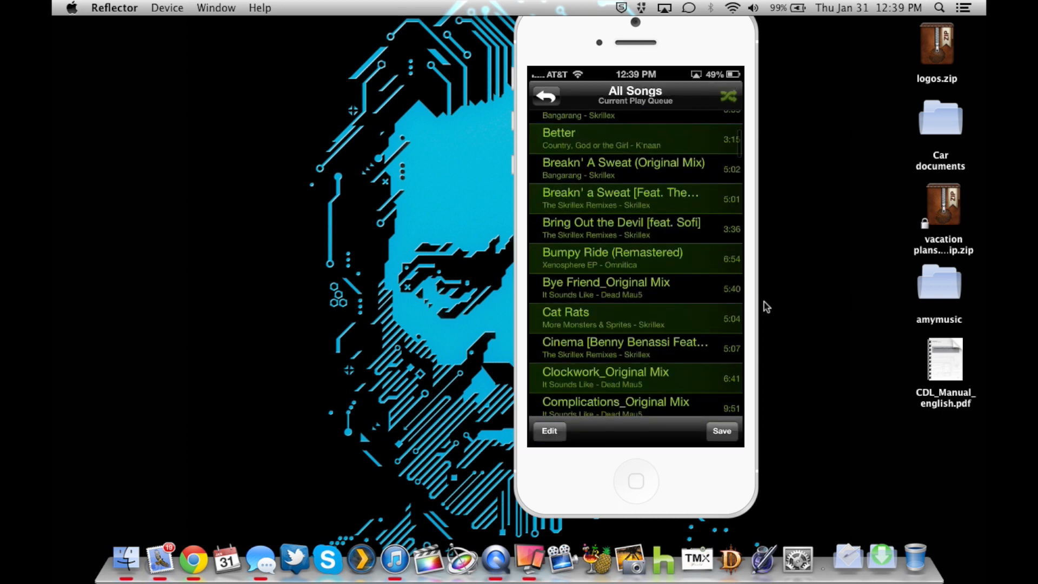
Step: Scroll through the full 107-track All Songs queue, then return to the home screen
scroll(down, 3)
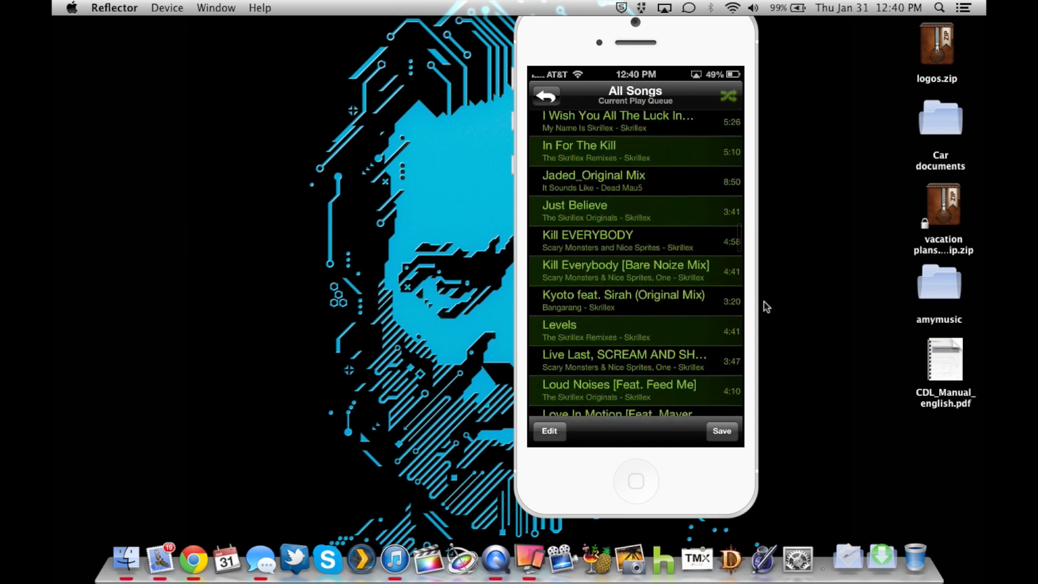
scroll(down, 3)
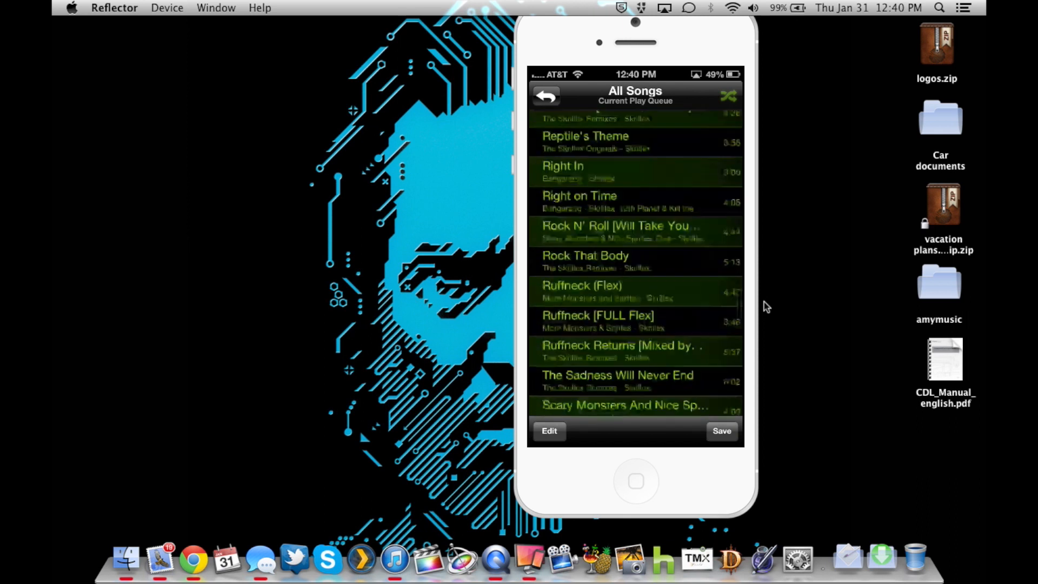
scroll(down, 3)
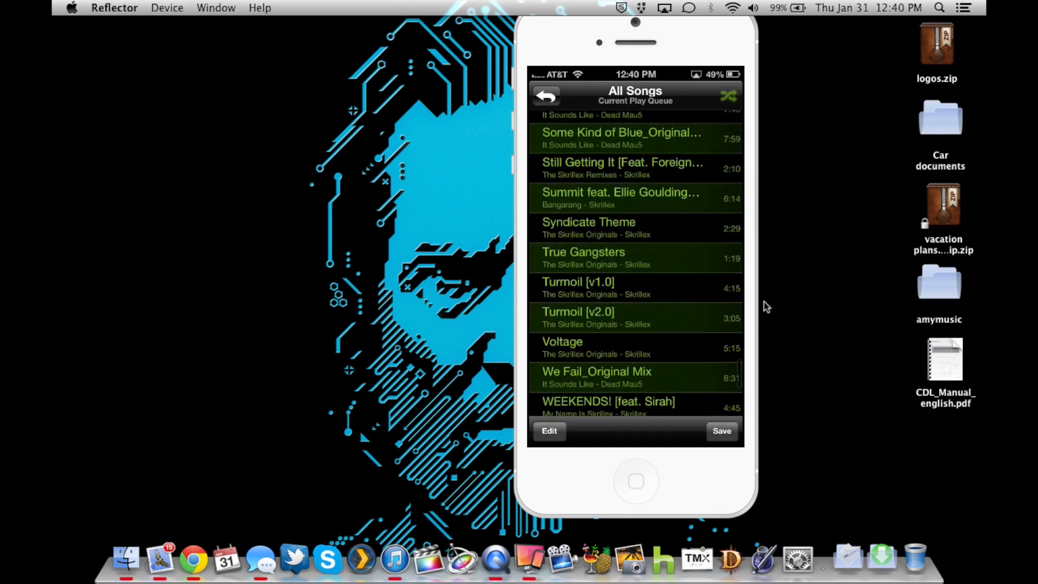
scroll(down, 3)
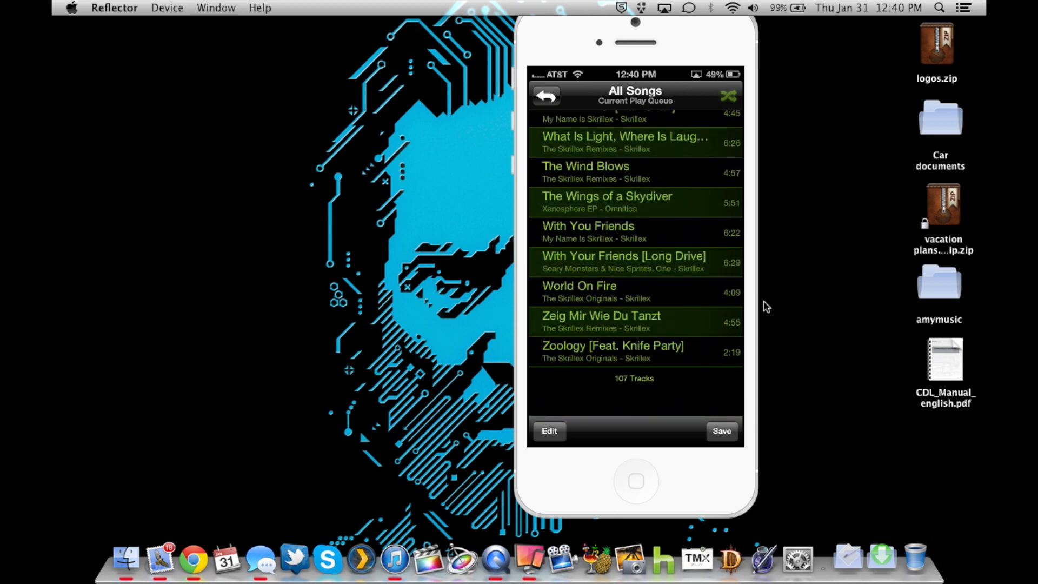
click(634, 480)
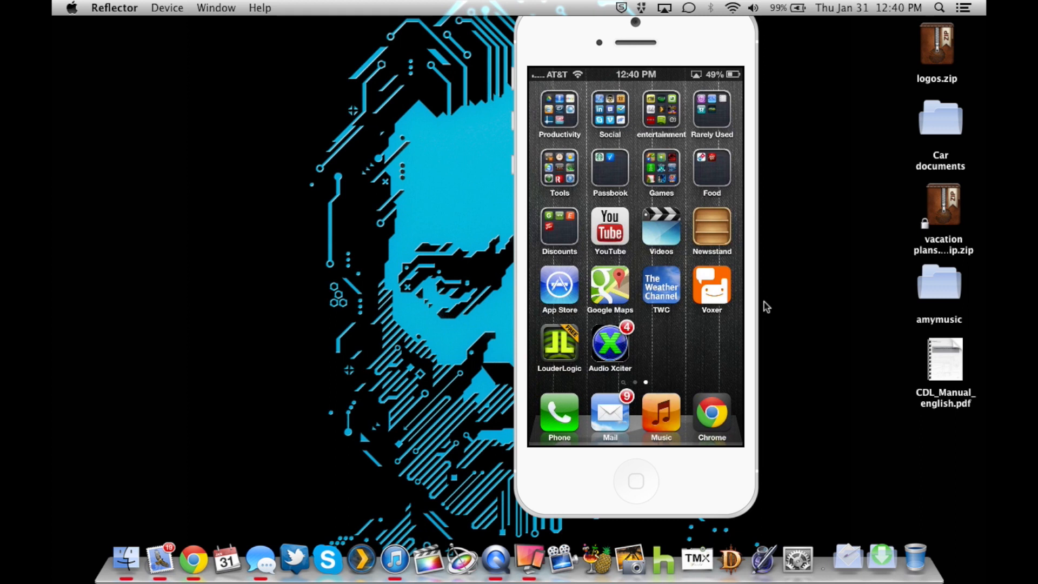
Step: Launch Audio Xciter and start Skrillex's Bangarang feat. Sirah (Original Mix), track 1 of 5
click(659, 415)
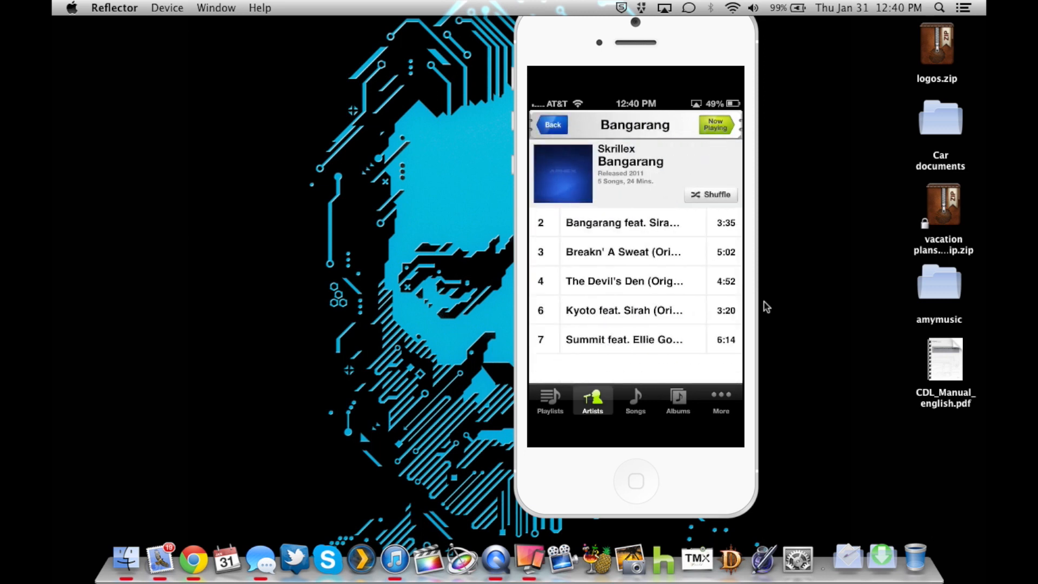
click(622, 222)
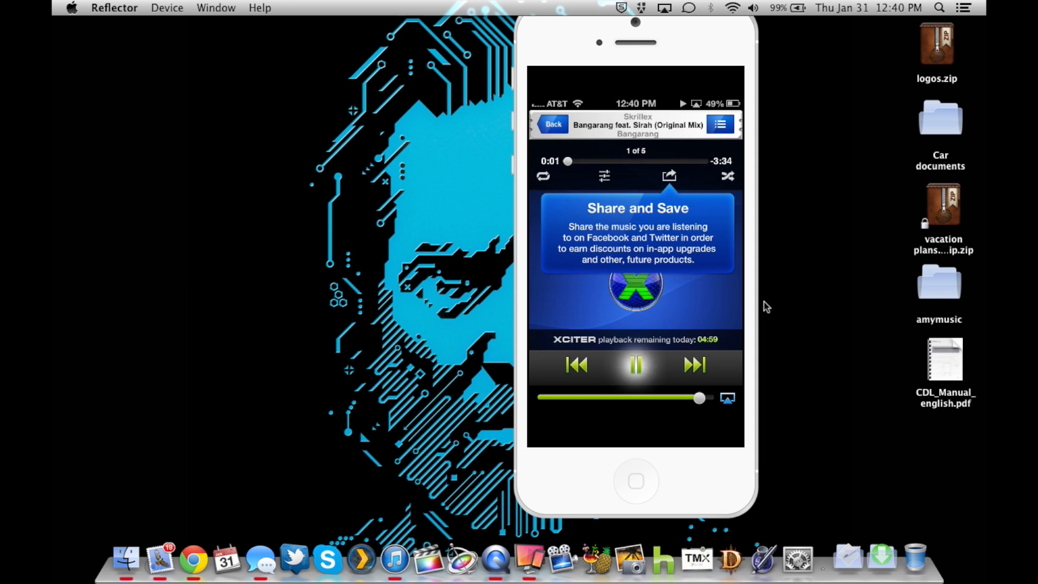
Step: Show the Low preset settings: AE Tune 0.65, Harmonics 0.50, Drive 0.55, BB Mix 0.60
click(635, 365)
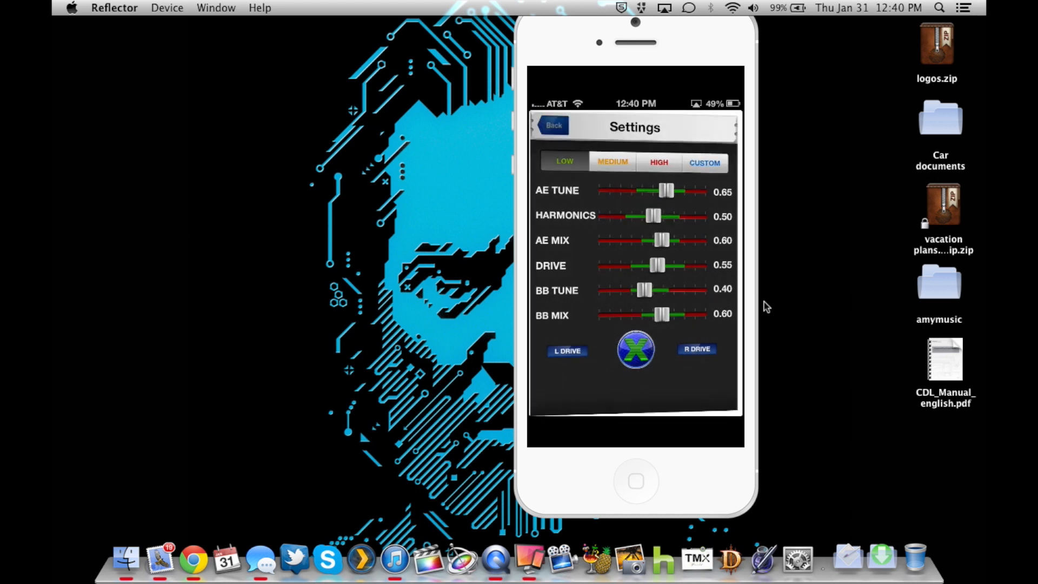
Step: Return from Settings to the player with Bangarang feat. Sirah paused at 0:01
click(553, 126)
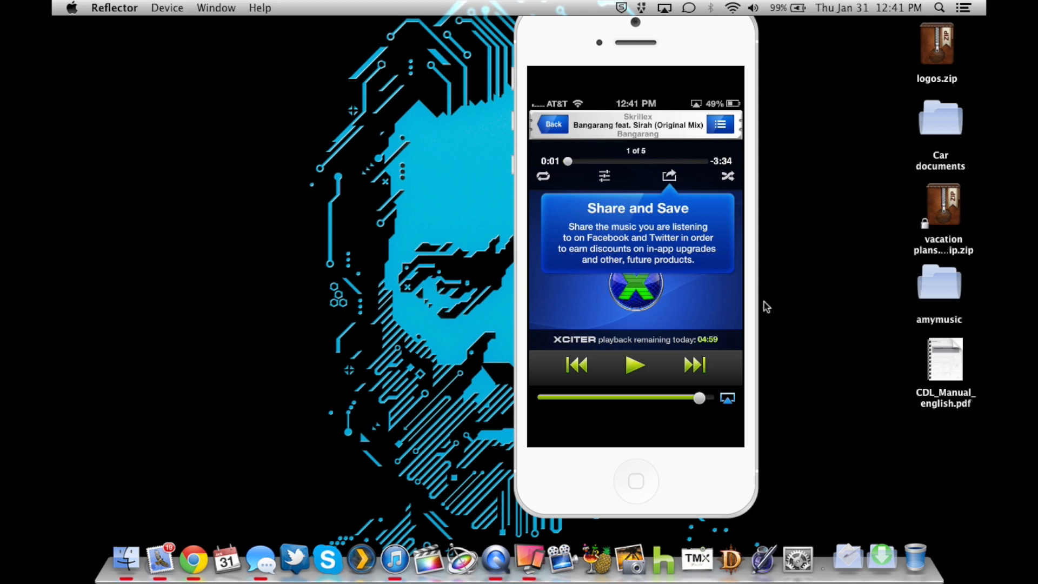
Step: Exit Audio Xciter to the iPhone home screen, leaving the track paused
click(634, 480)
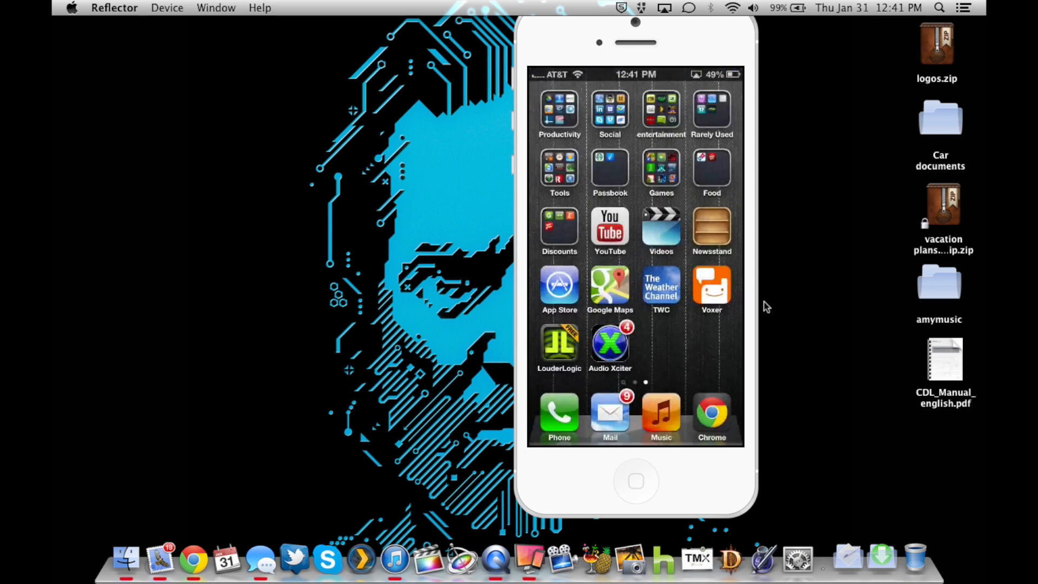